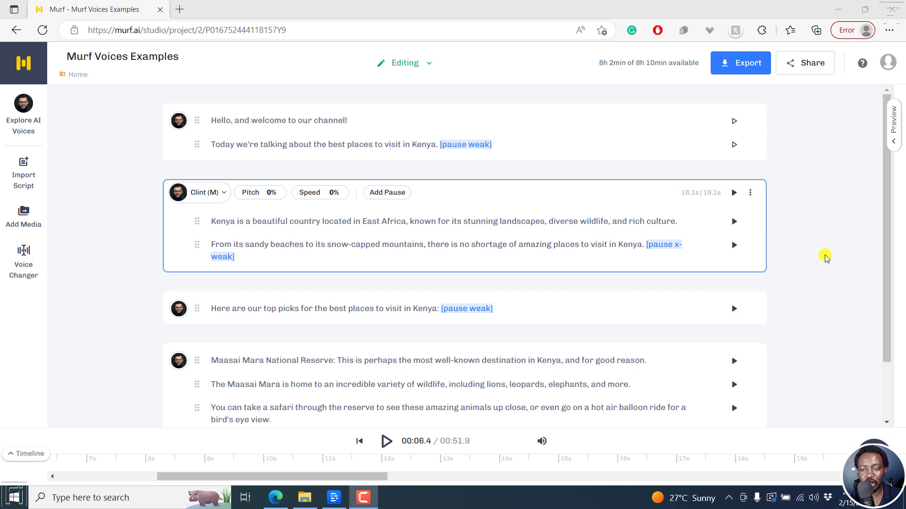
{"action": "mouse_move", "coordinate": [178, 121]}
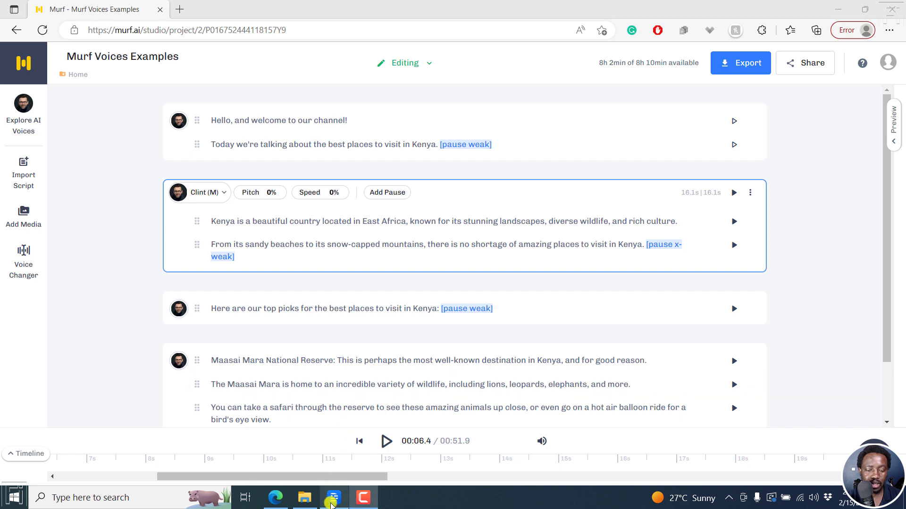
Play the Overdub narration through the landscapes line, pausing along the way, then show Don's voice list
{"action": "left_click", "coordinate": [332, 497]}
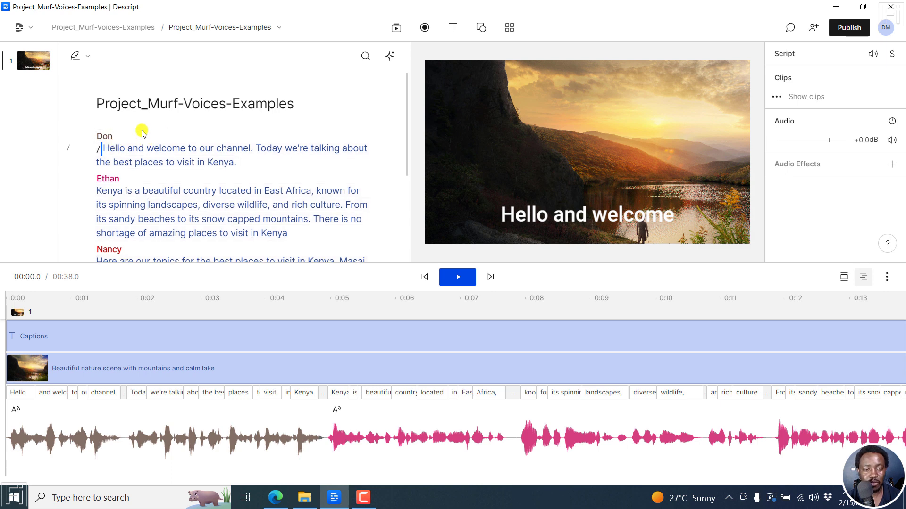
{"action": "double_click", "coordinate": [253, 104]}
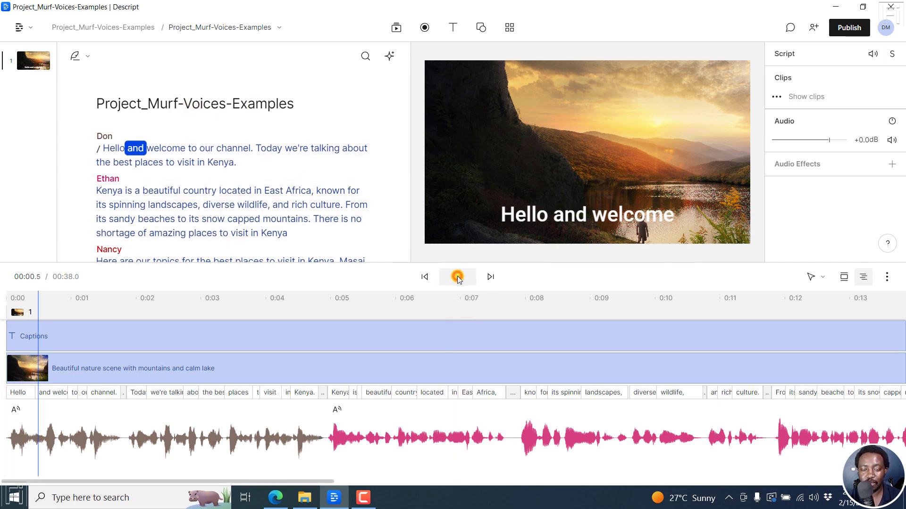
{"action": "left_click", "coordinate": [456, 277]}
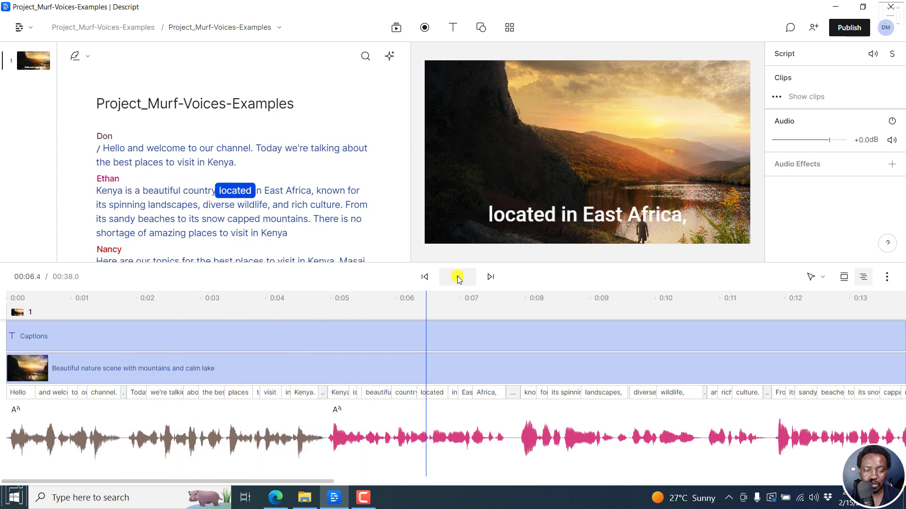
{"action": "left_click", "coordinate": [457, 277]}
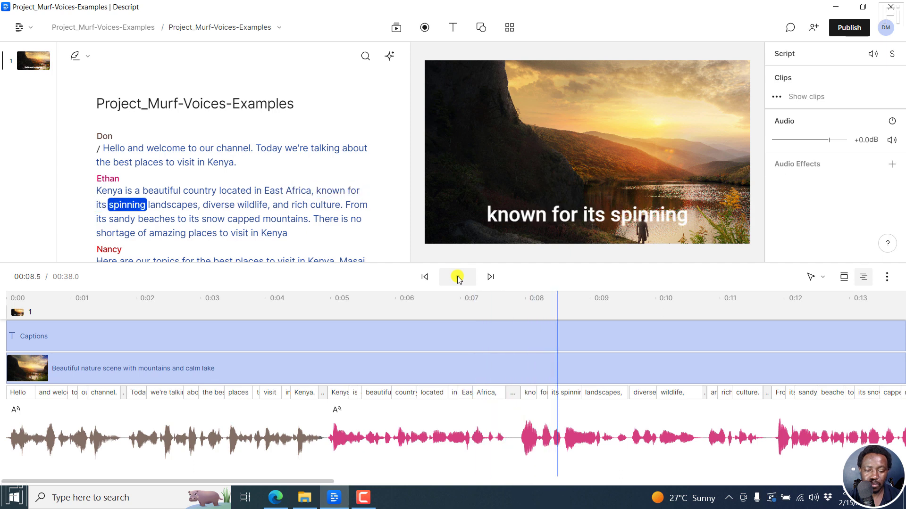
{"action": "left_click", "coordinate": [457, 277]}
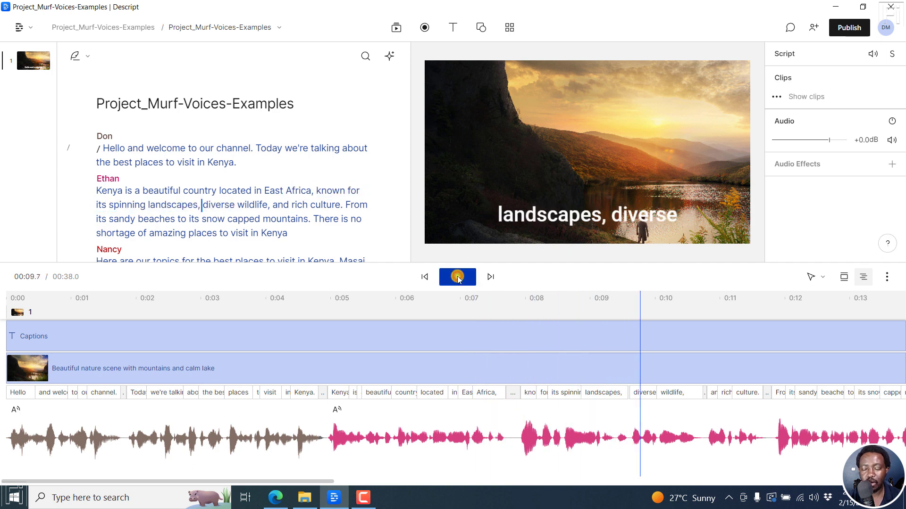
{"action": "left_click", "coordinate": [457, 276]}
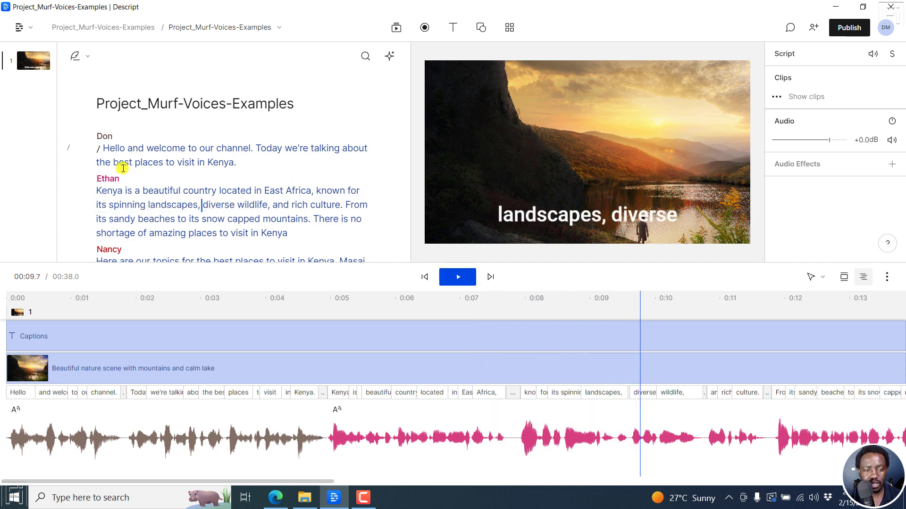
{"action": "left_click", "coordinate": [104, 136]}
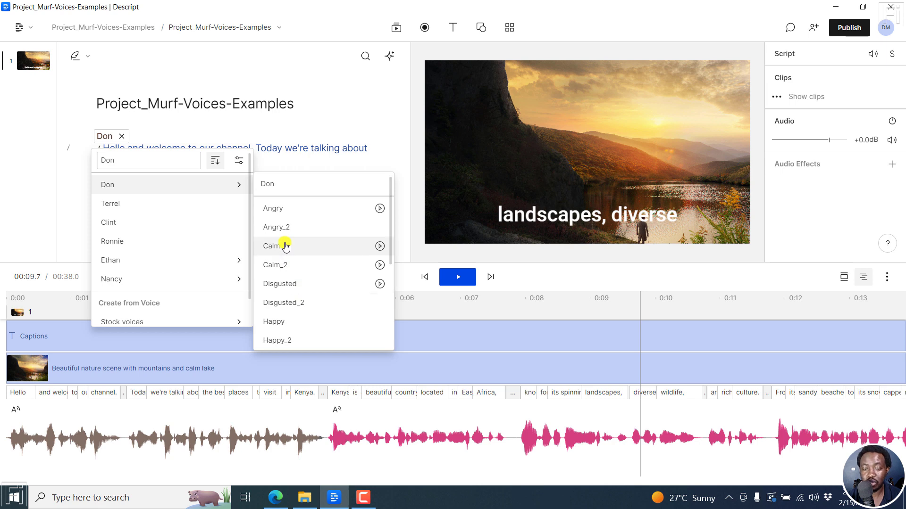
{"action": "mouse_move", "coordinate": [294, 258]}
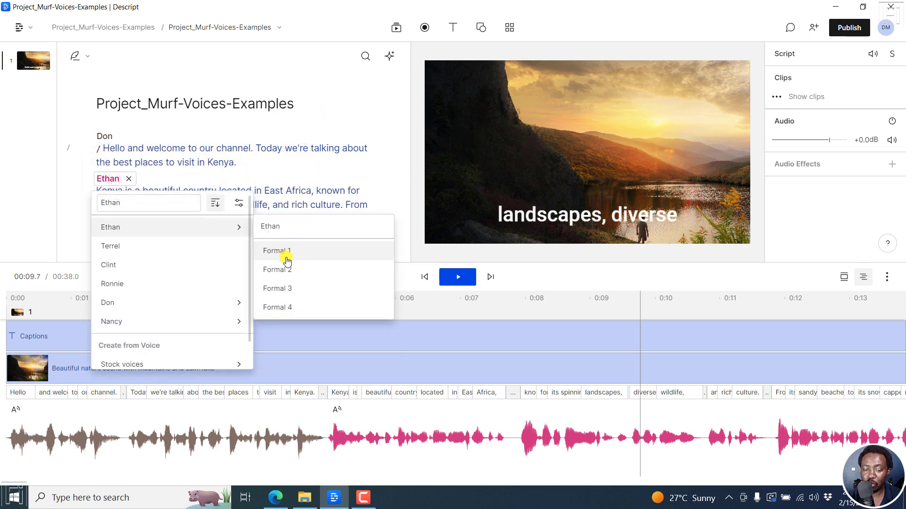
{"action": "mouse_move", "coordinate": [272, 279]}
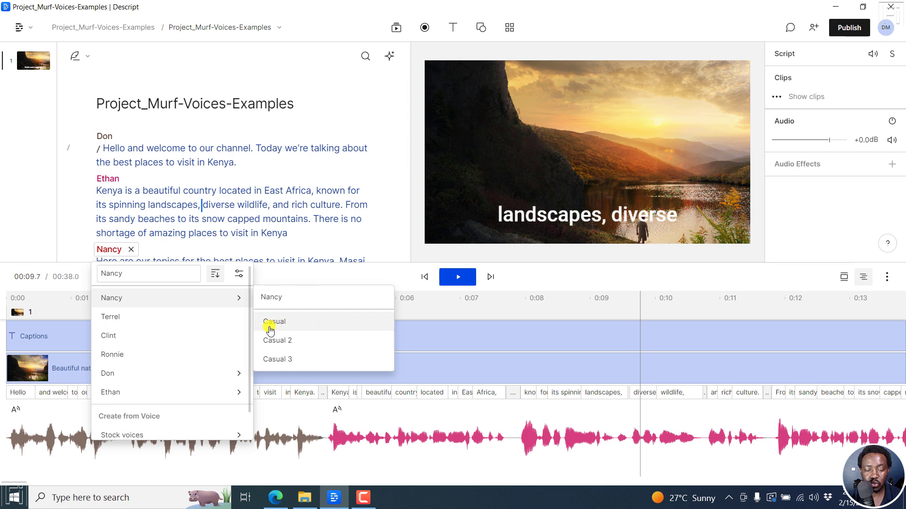
{"action": "mouse_move", "coordinate": [289, 226]}
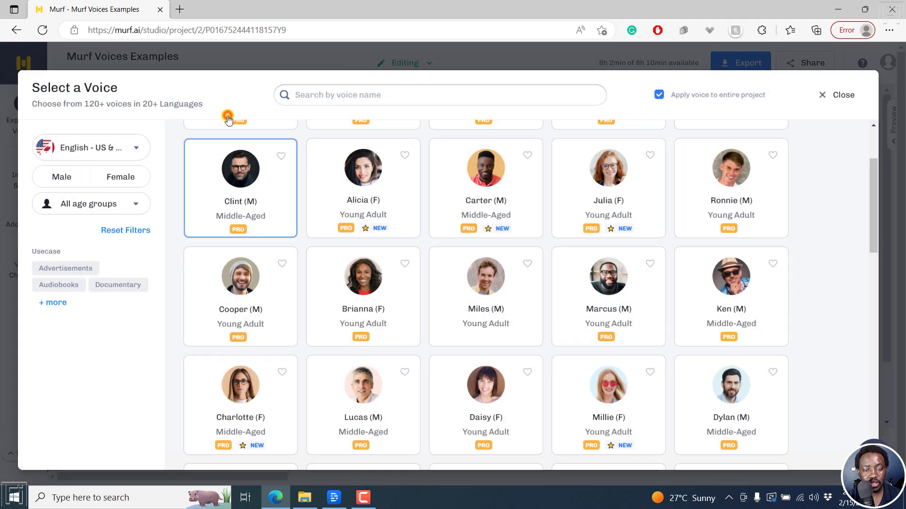
{"action": "mouse_move", "coordinate": [731, 283]}
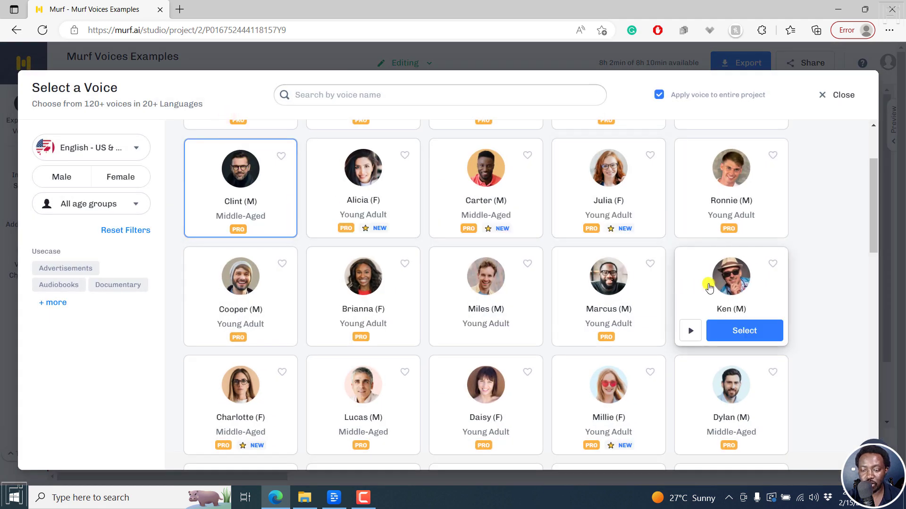
Apply Ken's voice to the whole project and review his Conversational style
{"action": "left_click", "coordinate": [744, 330]}
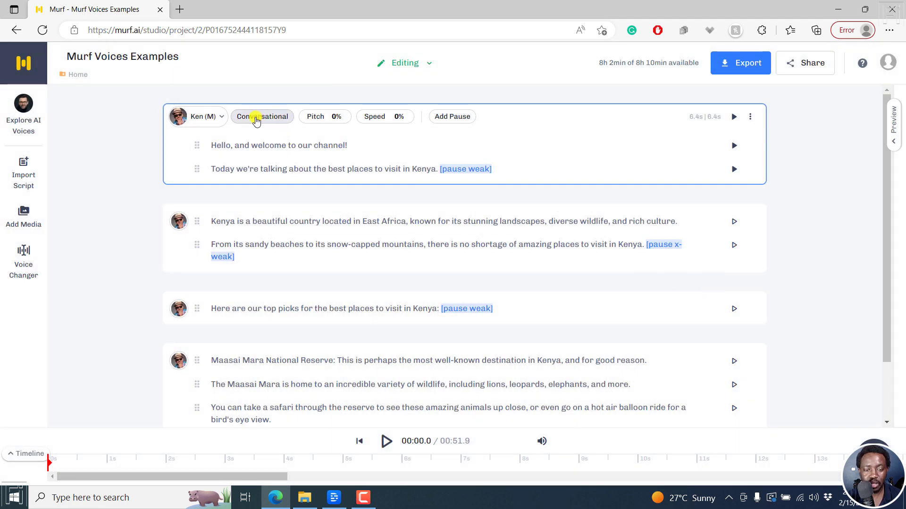
{"action": "left_click", "coordinate": [261, 116]}
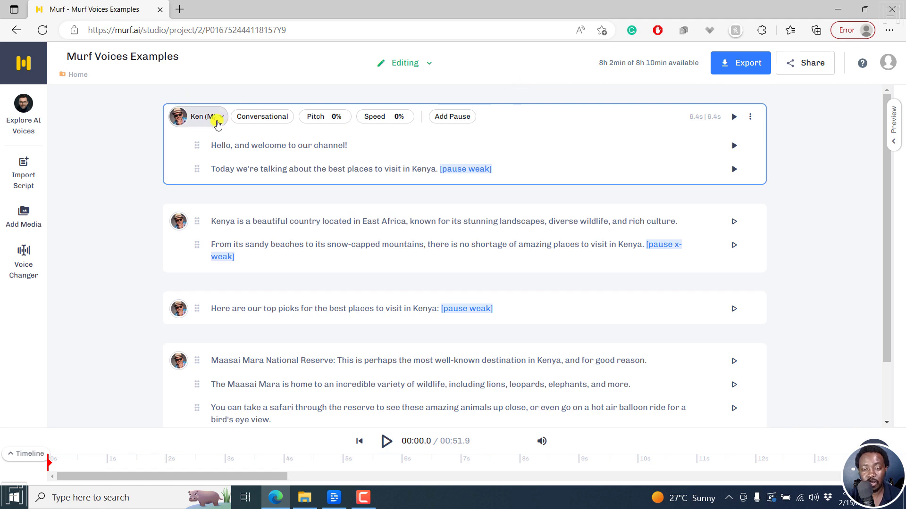
{"action": "left_click", "coordinate": [198, 116]}
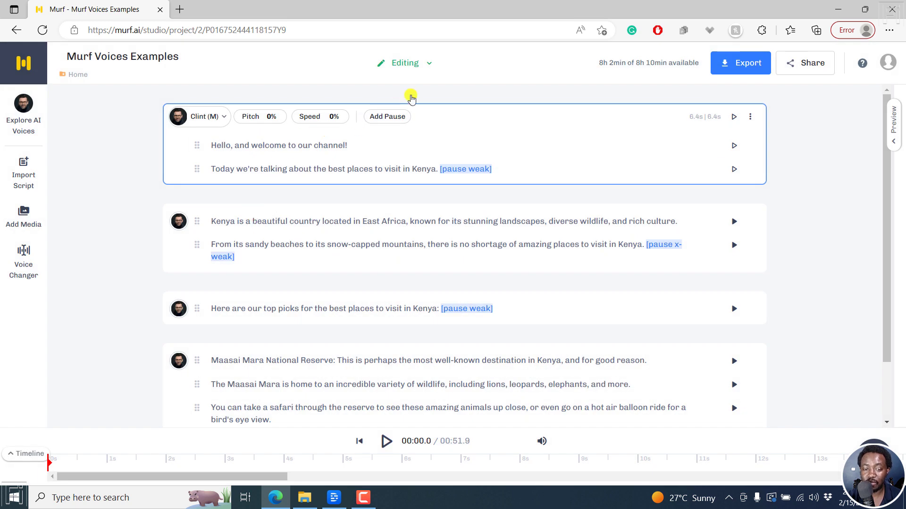
{"action": "mouse_move", "coordinate": [409, 400]}
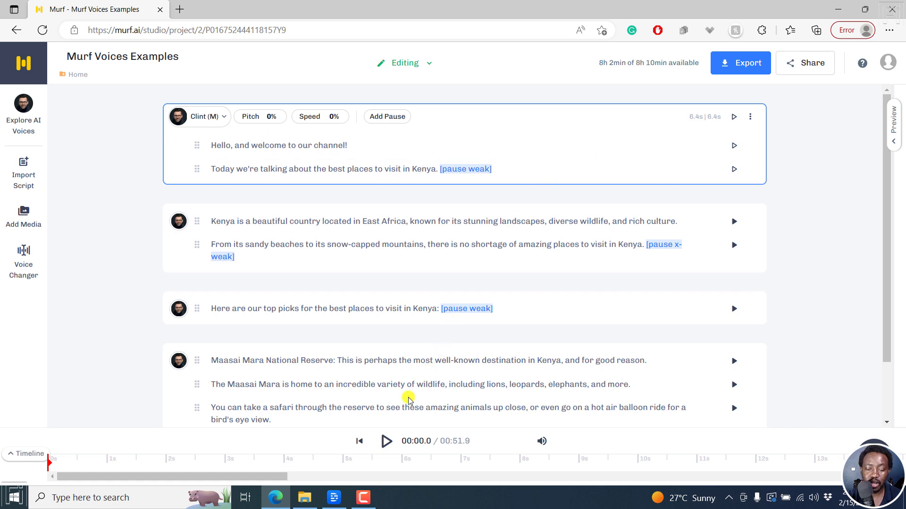
Build the Clint narration preview and play it from the start, then stop it
{"action": "left_click", "coordinate": [385, 440]}
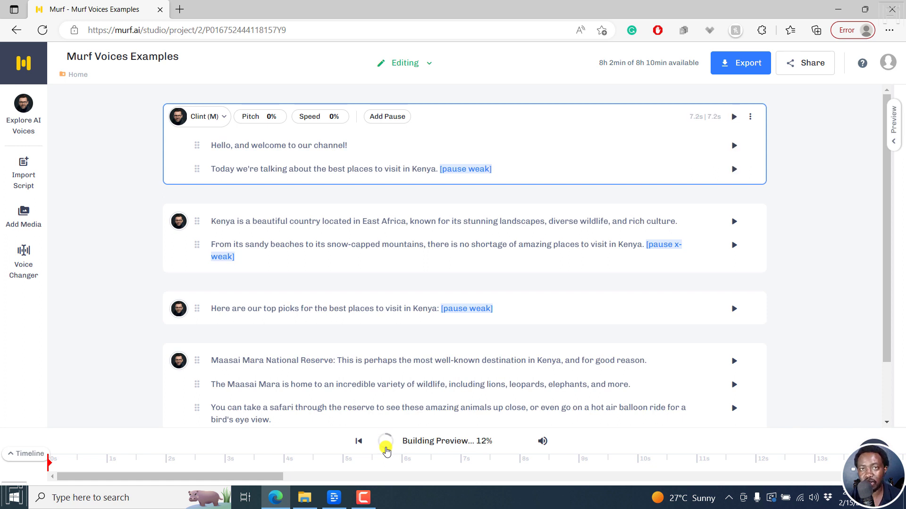
{"action": "left_click", "coordinate": [385, 441]}
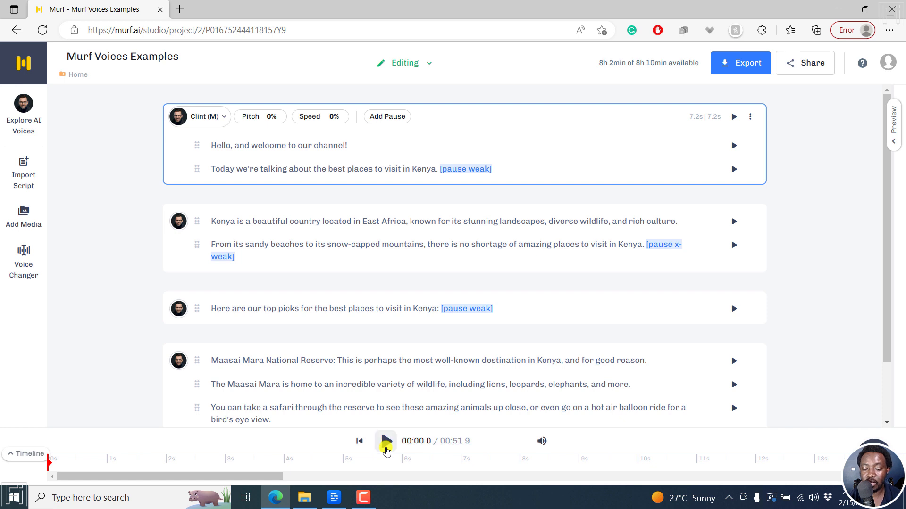
{"action": "left_click", "coordinate": [385, 441]}
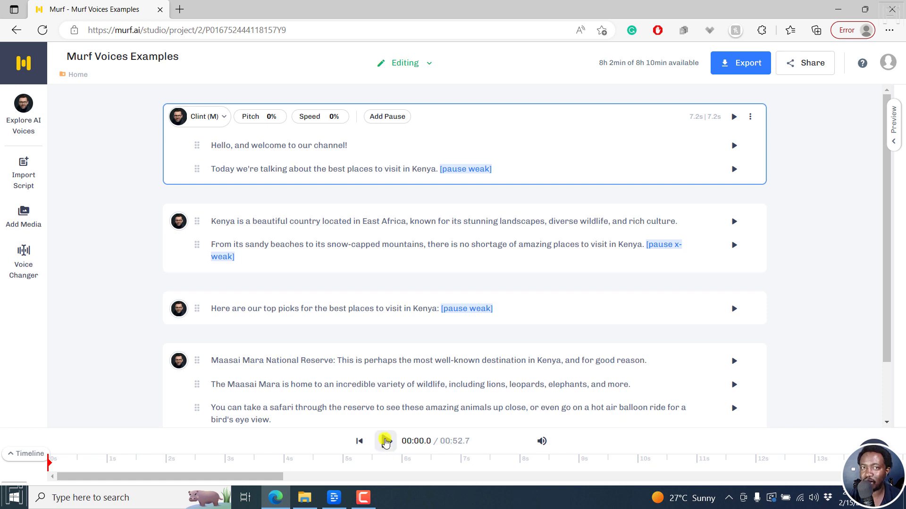
{"action": "left_click", "coordinate": [385, 440]}
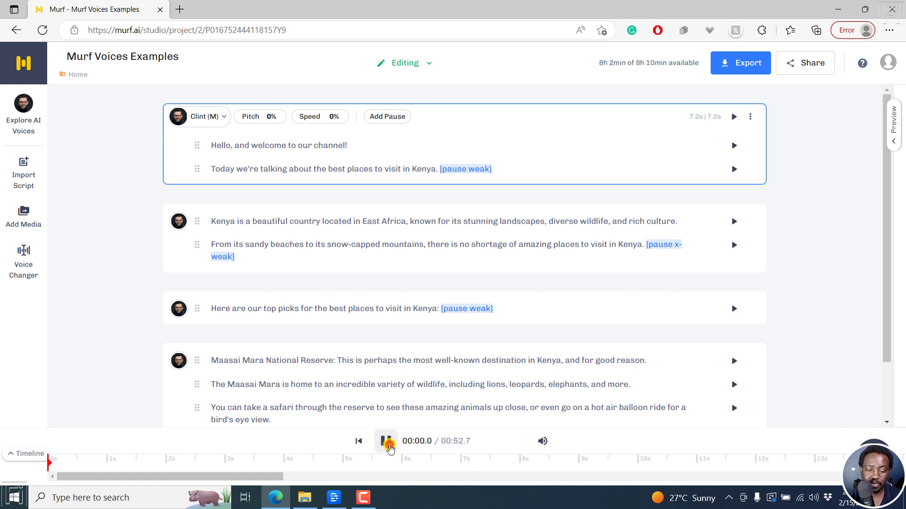
{"action": "left_click", "coordinate": [385, 441]}
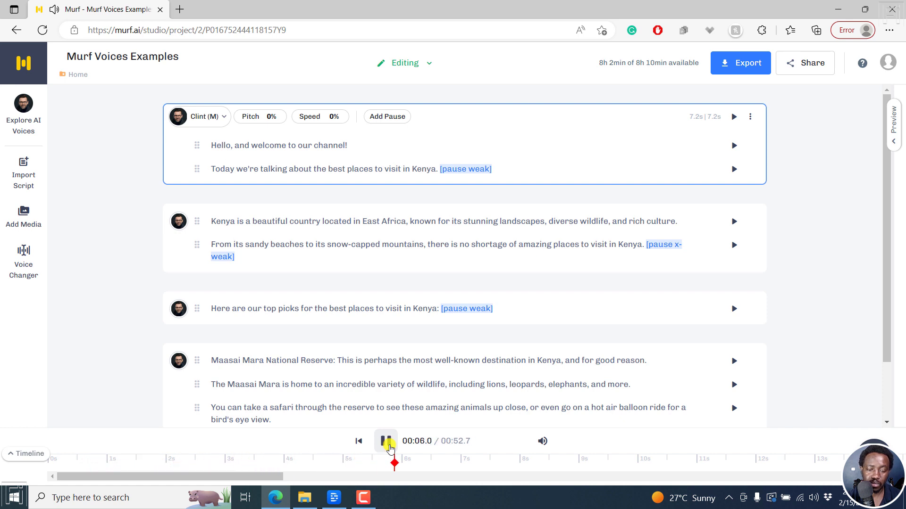
{"action": "left_click", "coordinate": [385, 440]}
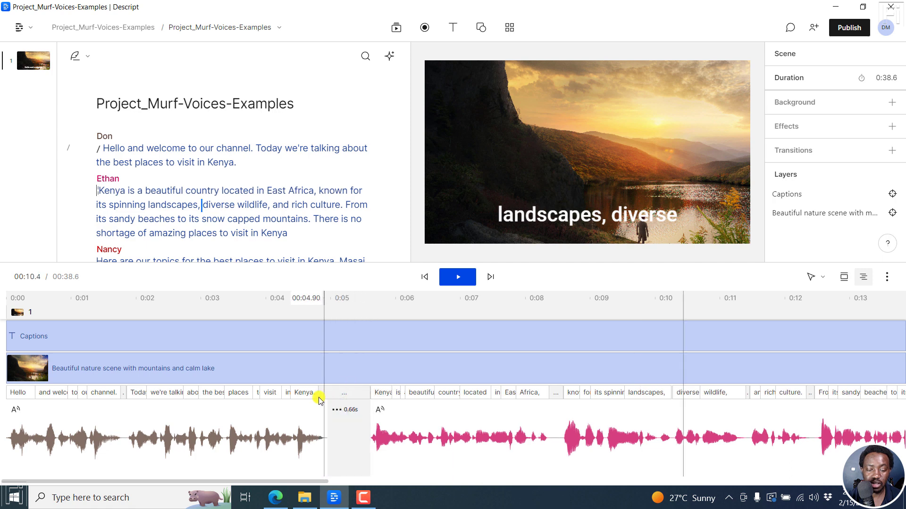
Replay the narration across the new pause between Don's intro and Ethan's part
{"action": "left_click", "coordinate": [311, 307]}
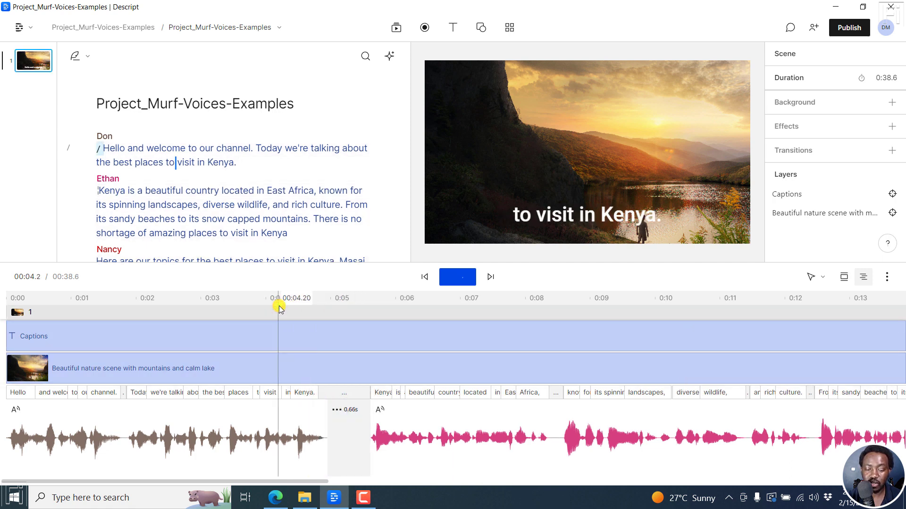
{"action": "left_click", "coordinate": [457, 276]}
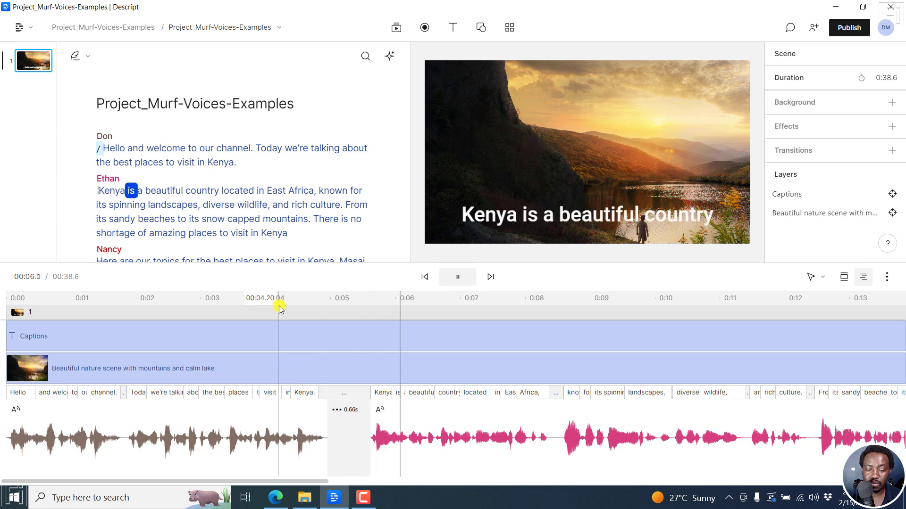
{"action": "left_click", "coordinate": [456, 276]}
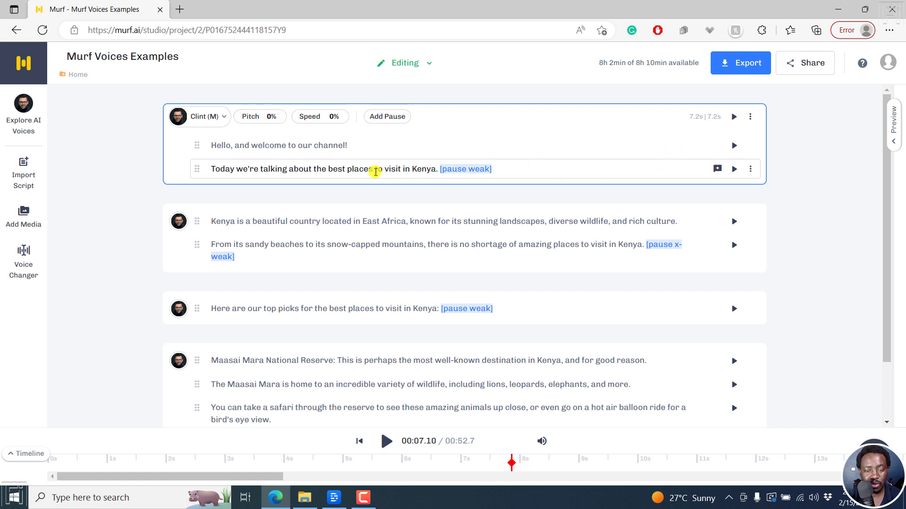
Select the word Kenya in Clint's 'Today we're talking about…' sentence
{"action": "double_click", "coordinate": [420, 169]}
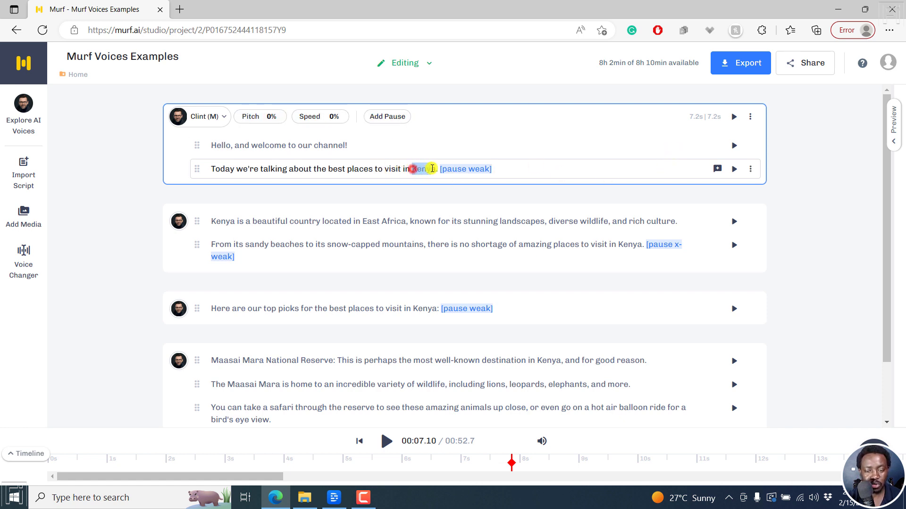
{"action": "double_click", "coordinate": [419, 169]}
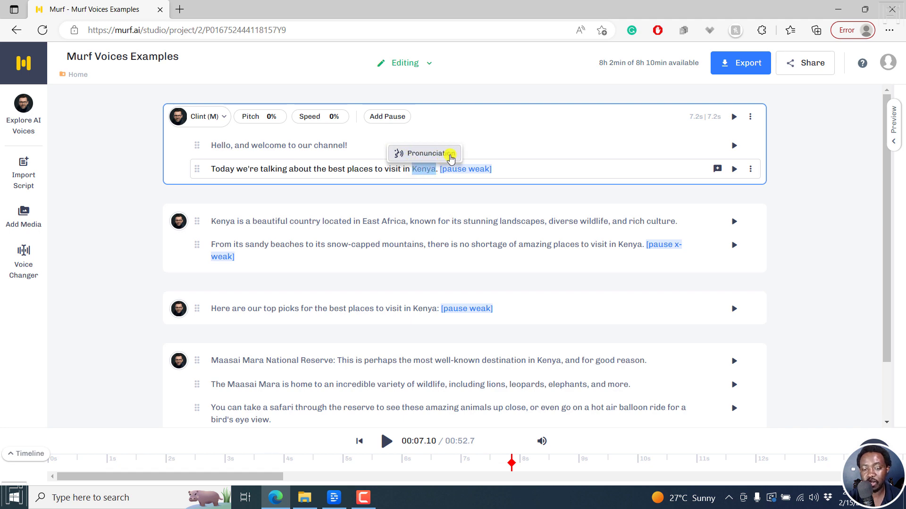
Try the ˈkɛɲa pronunciation suggestion for Kenya, hear it, then close the pronunciation options
{"action": "left_click", "coordinate": [424, 153]}
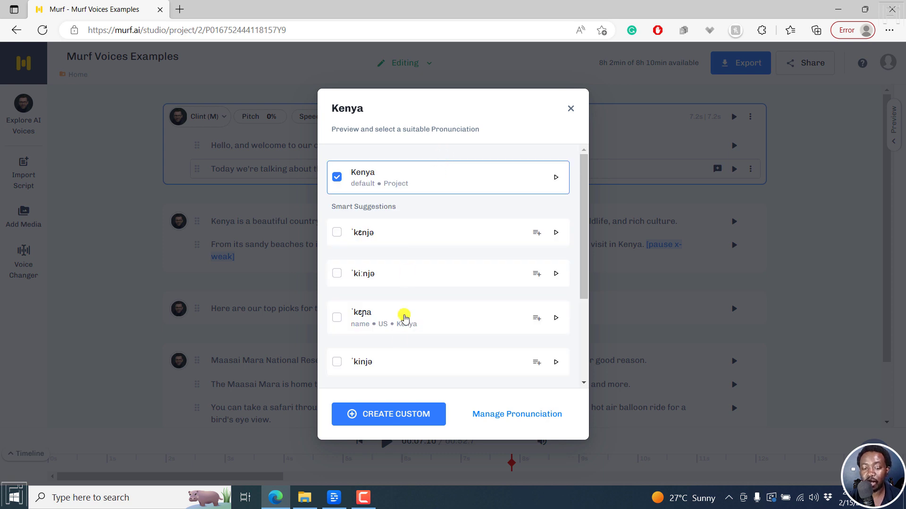
{"action": "left_click", "coordinate": [556, 318]}
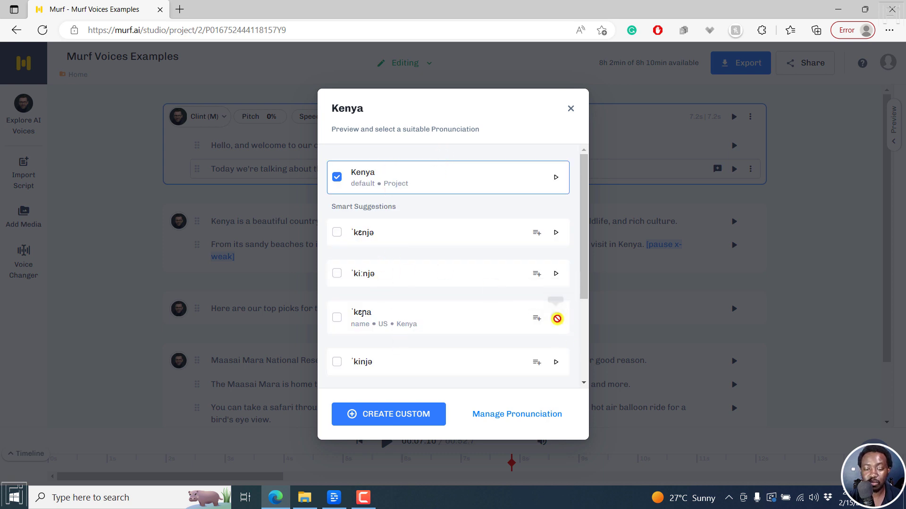
{"action": "left_click", "coordinate": [337, 318]}
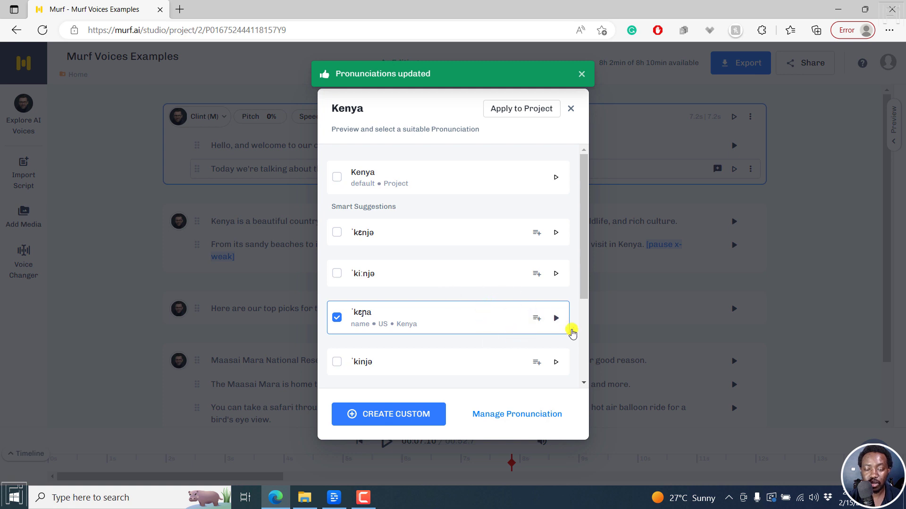
{"action": "left_click", "coordinate": [555, 318]}
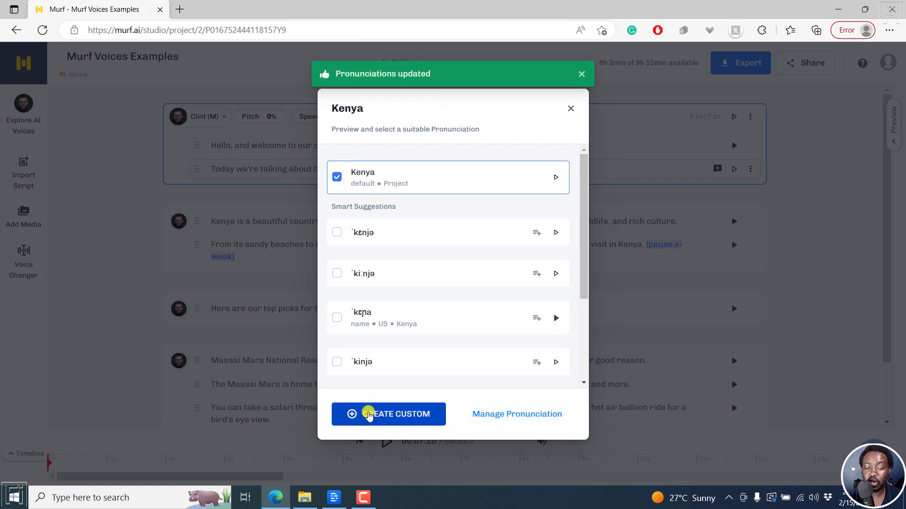
{"action": "left_click", "coordinate": [570, 108]}
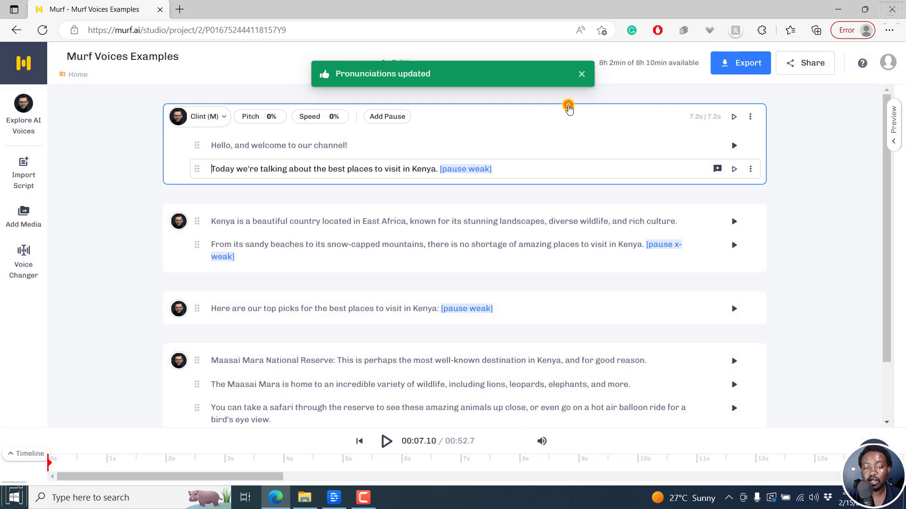
{"action": "left_click", "coordinate": [333, 497]}
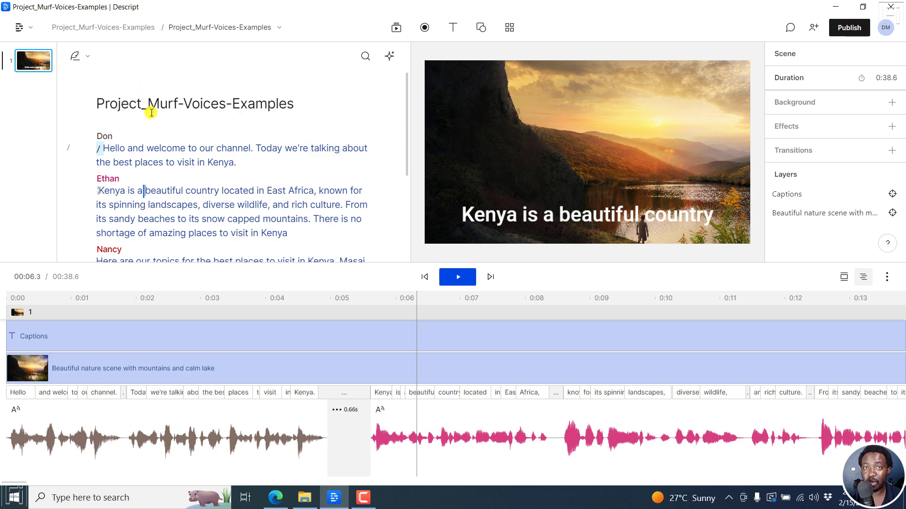
{"action": "mouse_move", "coordinate": [260, 126]}
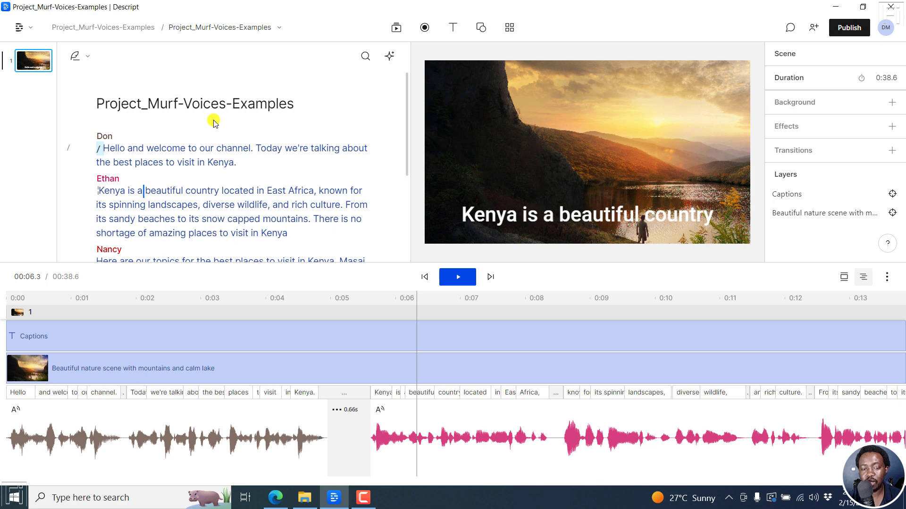
{"action": "mouse_move", "coordinate": [273, 217]}
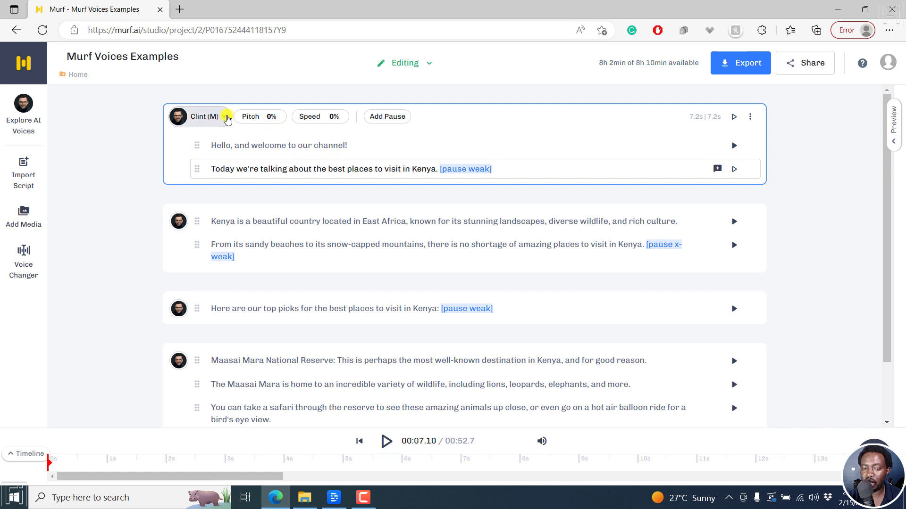
Browse the voice catalog by English - Kids, then return to English - US & Canada voices
{"action": "left_click", "coordinate": [199, 117]}
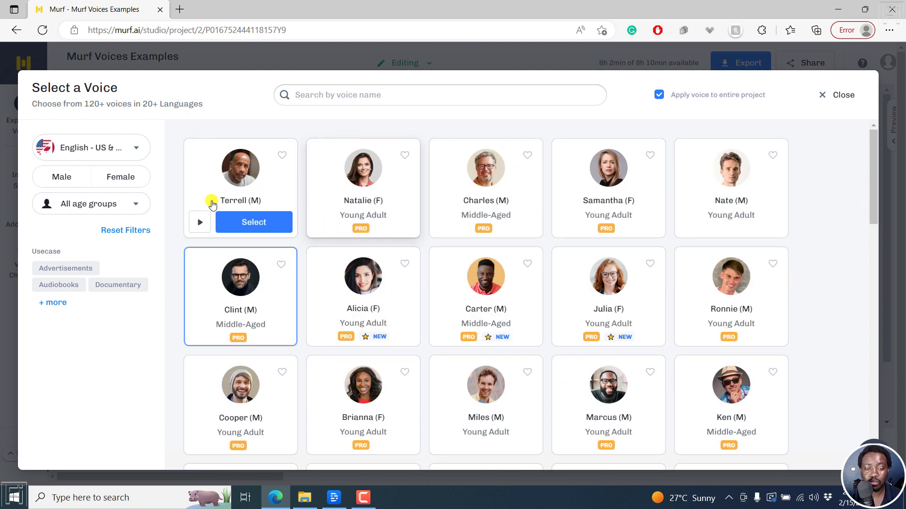
{"action": "left_click", "coordinate": [91, 148]}
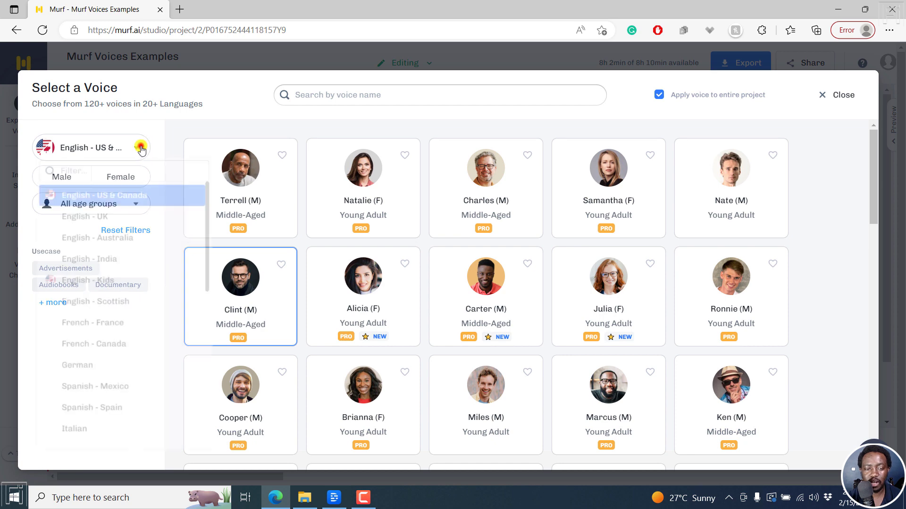
{"action": "left_click", "coordinate": [137, 147]}
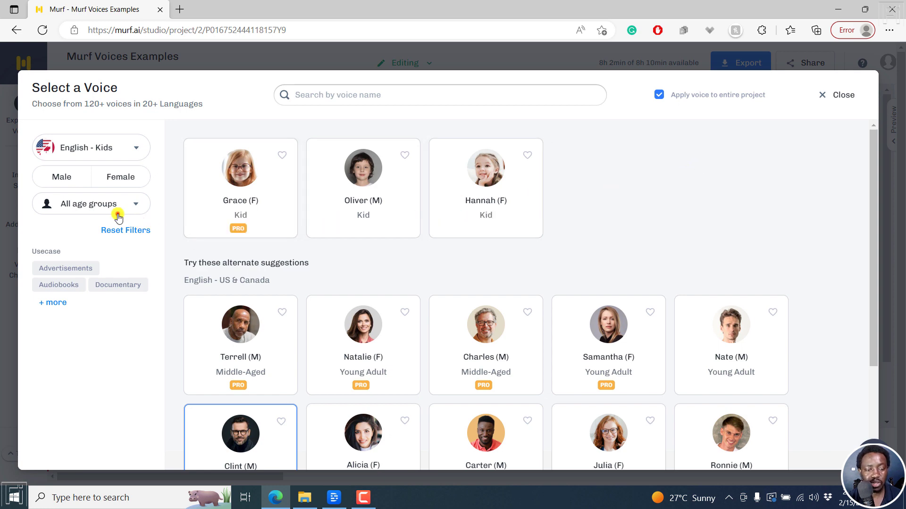
{"action": "left_click", "coordinate": [90, 147]}
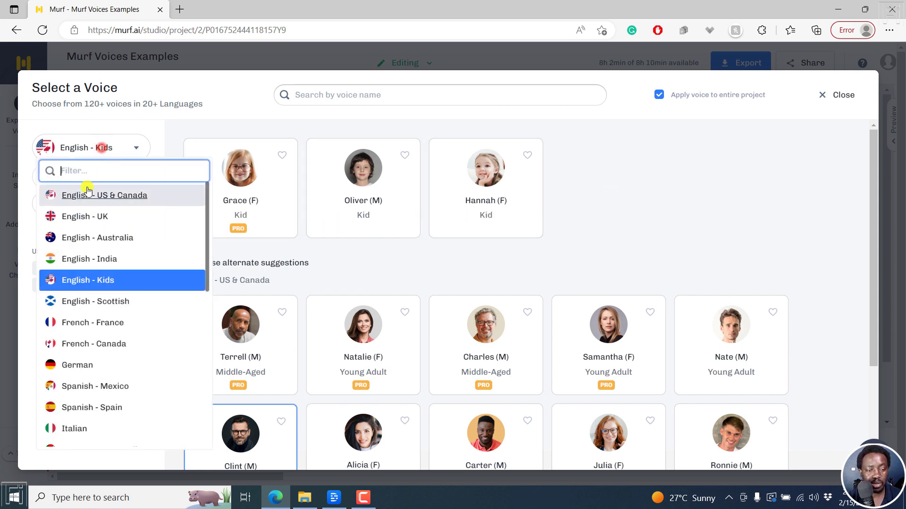
{"action": "left_click", "coordinate": [105, 194]}
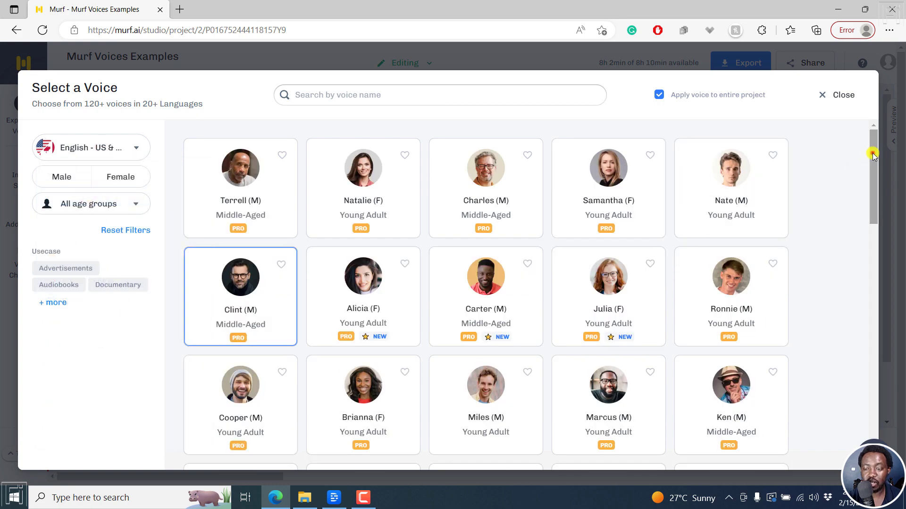
{"action": "scroll", "scroll_direction": "down", "scroll_amount": 3}
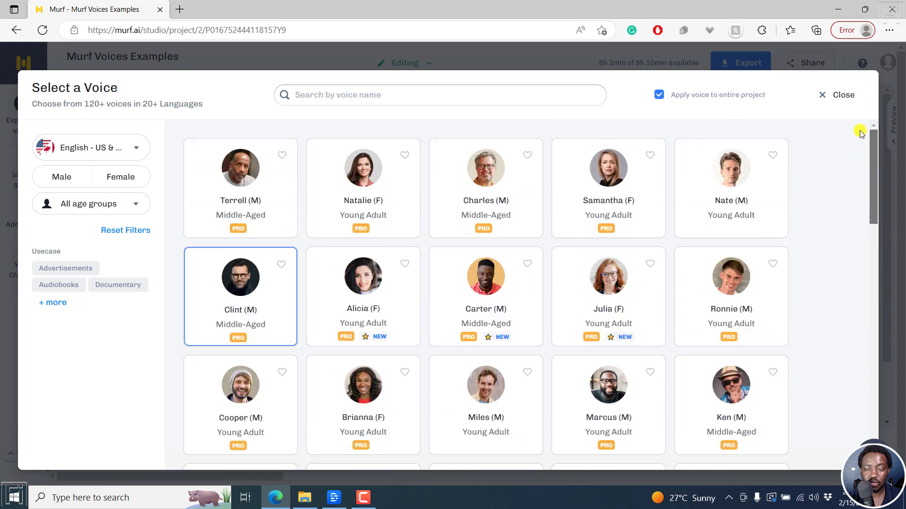
{"action": "left_click", "coordinate": [91, 147]}
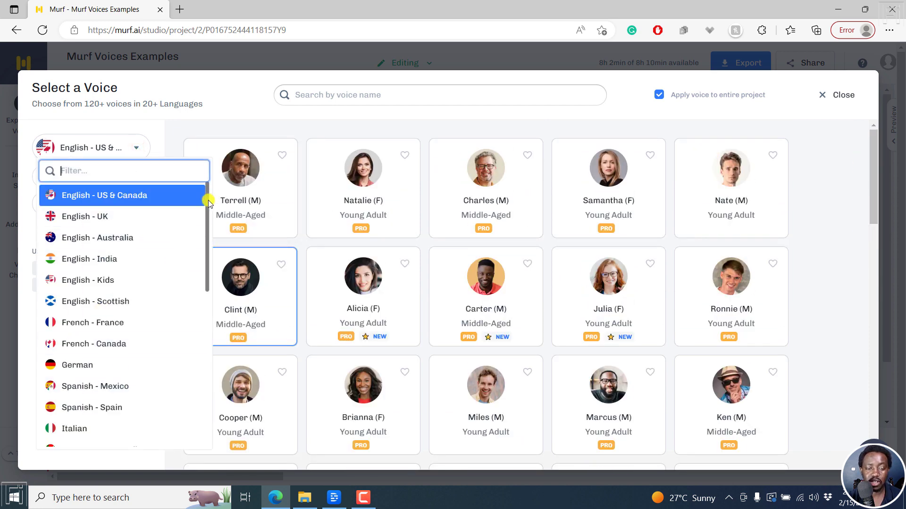
{"action": "scroll", "scroll_direction": "down", "scroll_amount": 3}
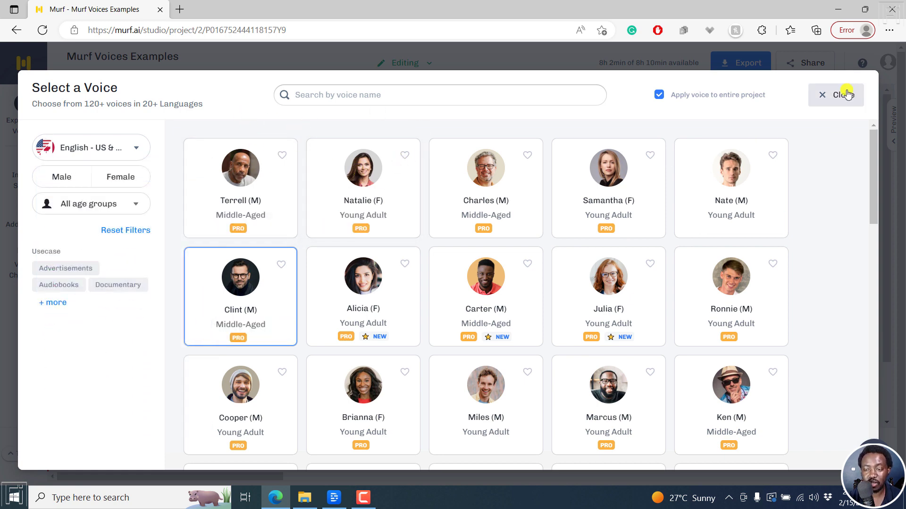
Close Murf's voice catalog and browse Descript's stock voices for Don's lines
{"action": "left_click", "coordinate": [835, 94]}
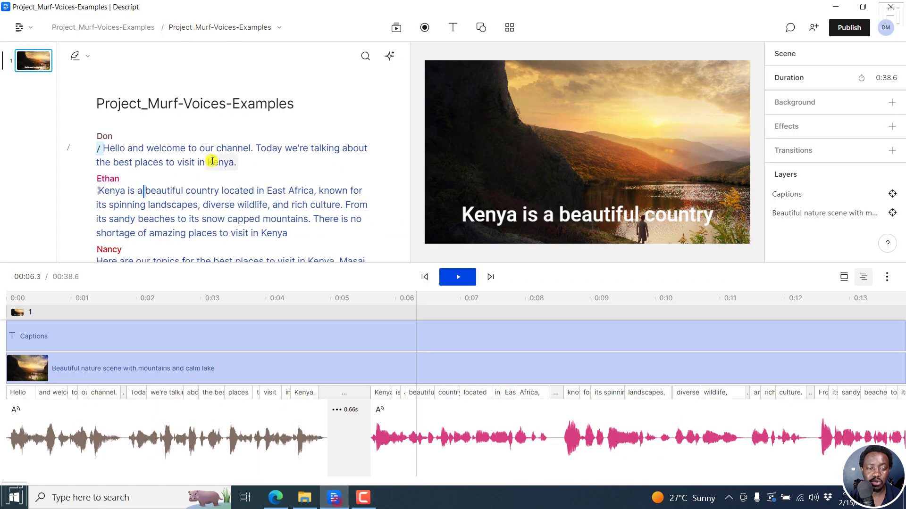
{"action": "left_click", "coordinate": [105, 136]}
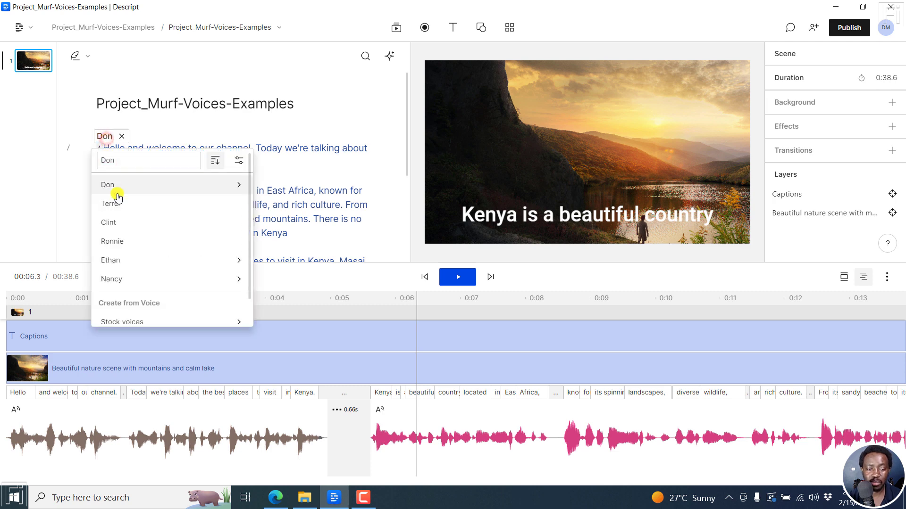
{"action": "mouse_move", "coordinate": [242, 234]}
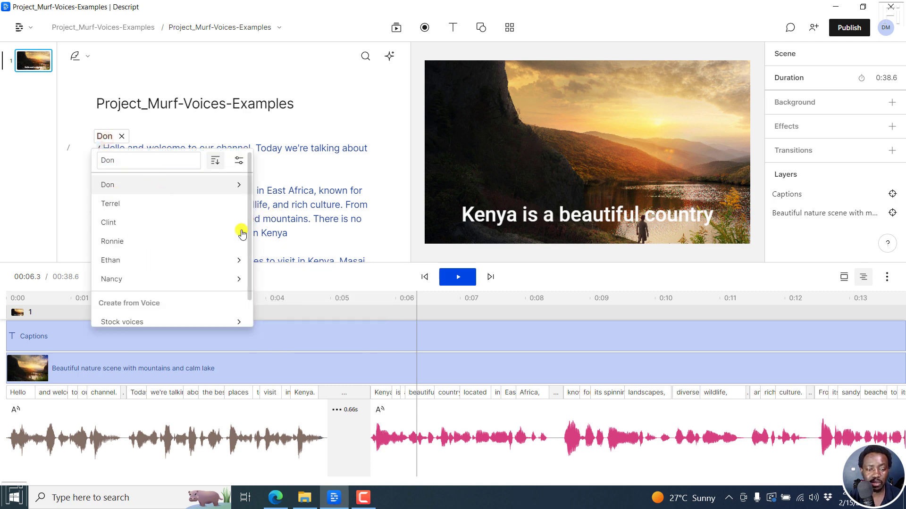
{"action": "left_click", "coordinate": [121, 295]}
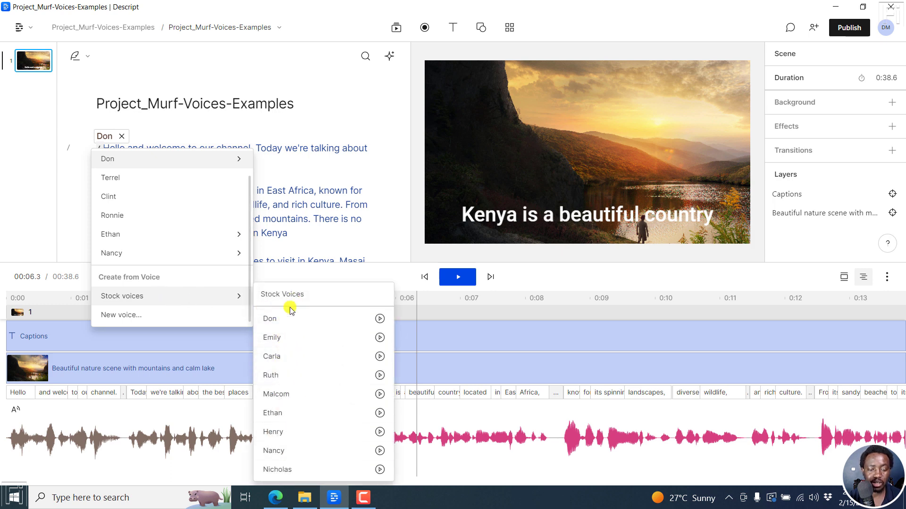
{"action": "mouse_move", "coordinate": [272, 394]}
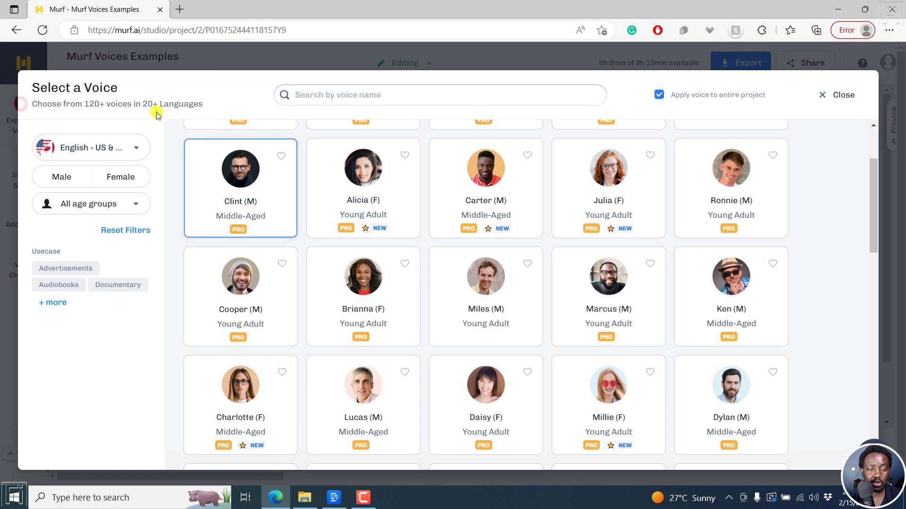
Highlight the 120+ voices figure in the voice catalog, then close the catalog
{"action": "double_click", "coordinate": [113, 104]}
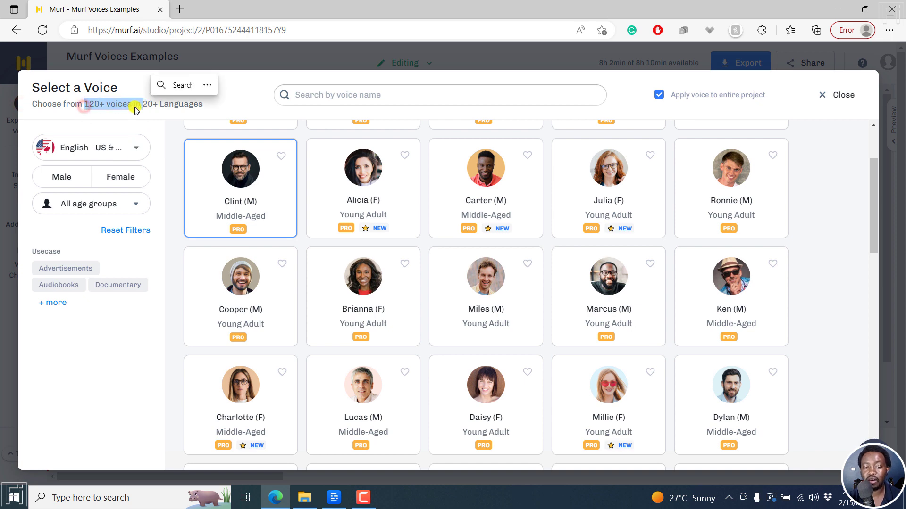
{"action": "left_click", "coordinate": [91, 148]}
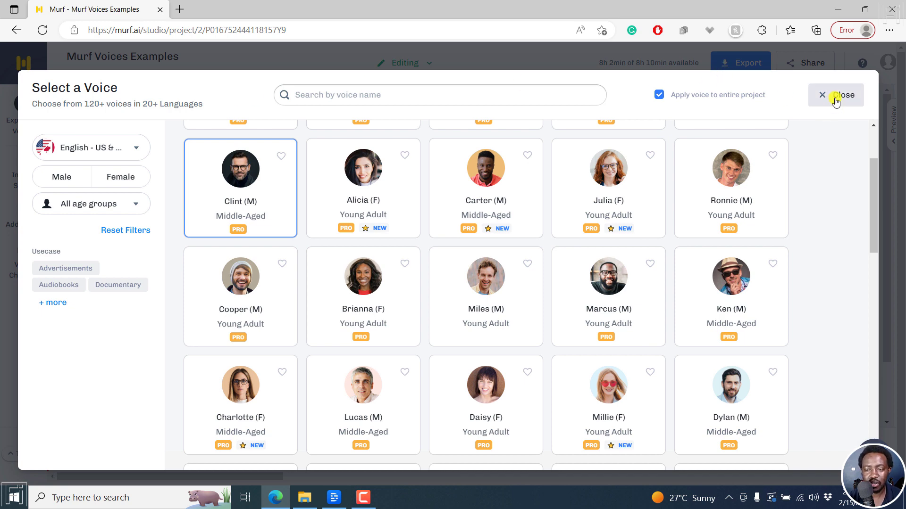
{"action": "left_click", "coordinate": [835, 94]}
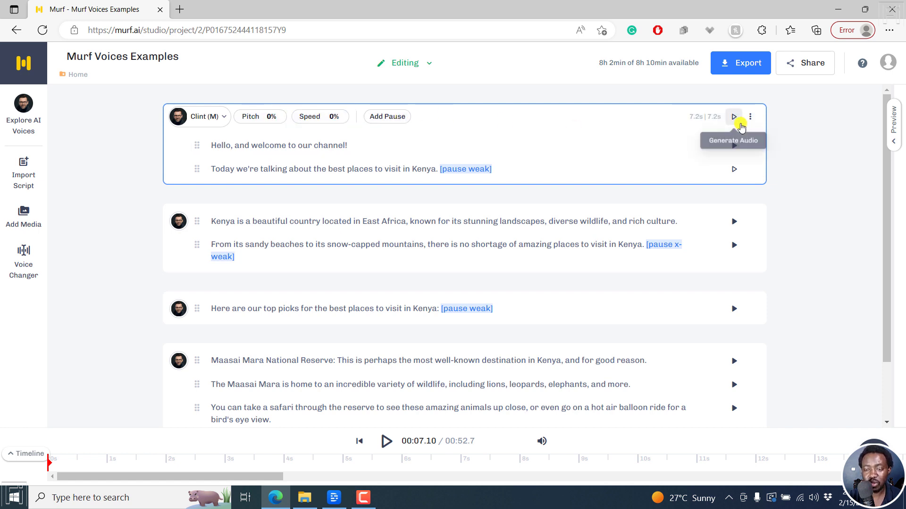
Show the first script block's options menu with download, pronunciation and settings choices
{"action": "left_click", "coordinate": [750, 116]}
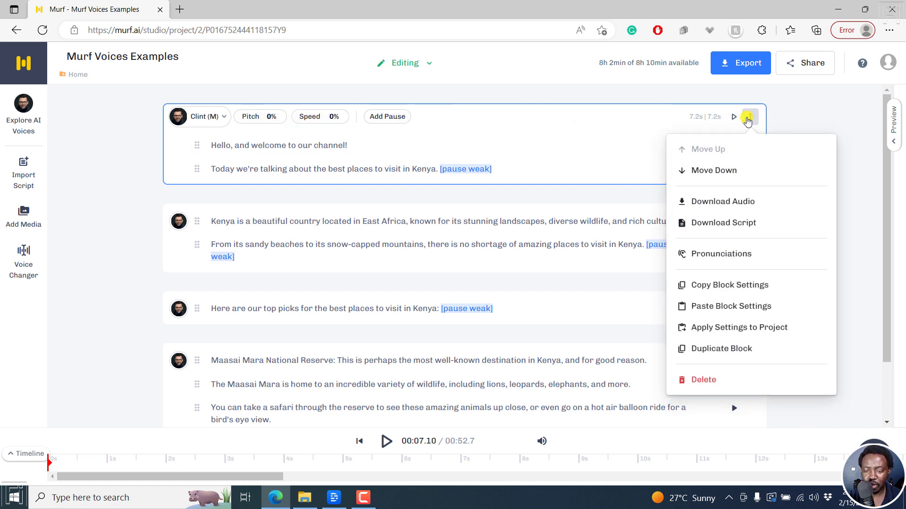